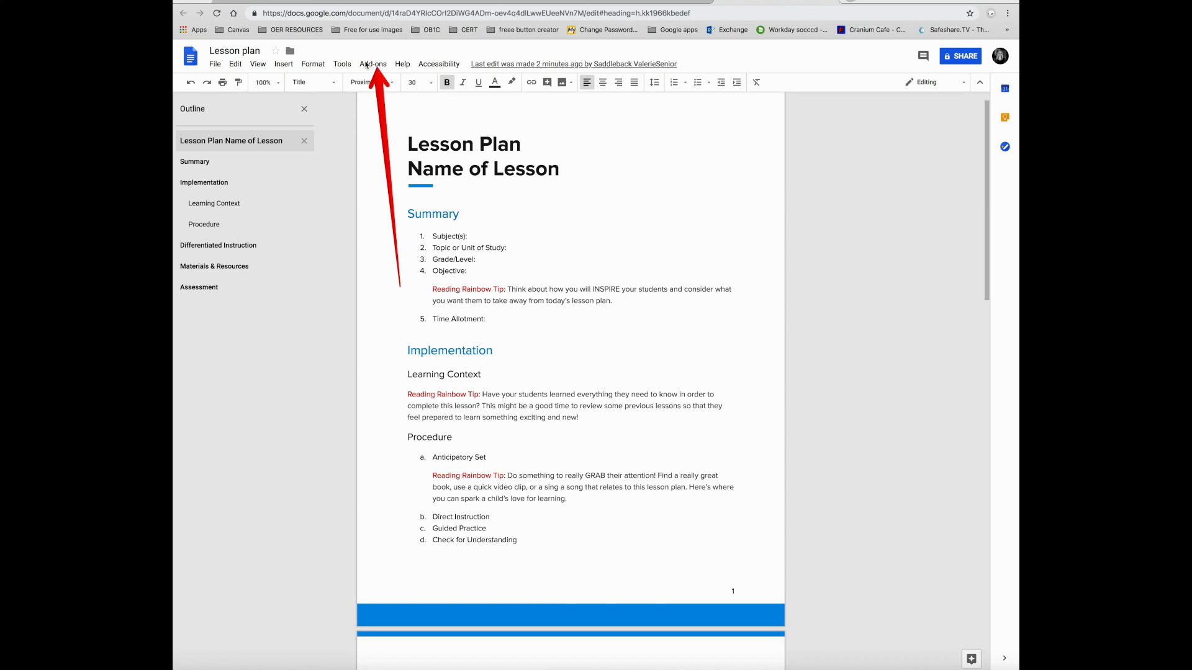
Reach the add-ons store from the Add-ons menu's Get add-ons entry
{"action": "left_click", "coordinate": [373, 64]}
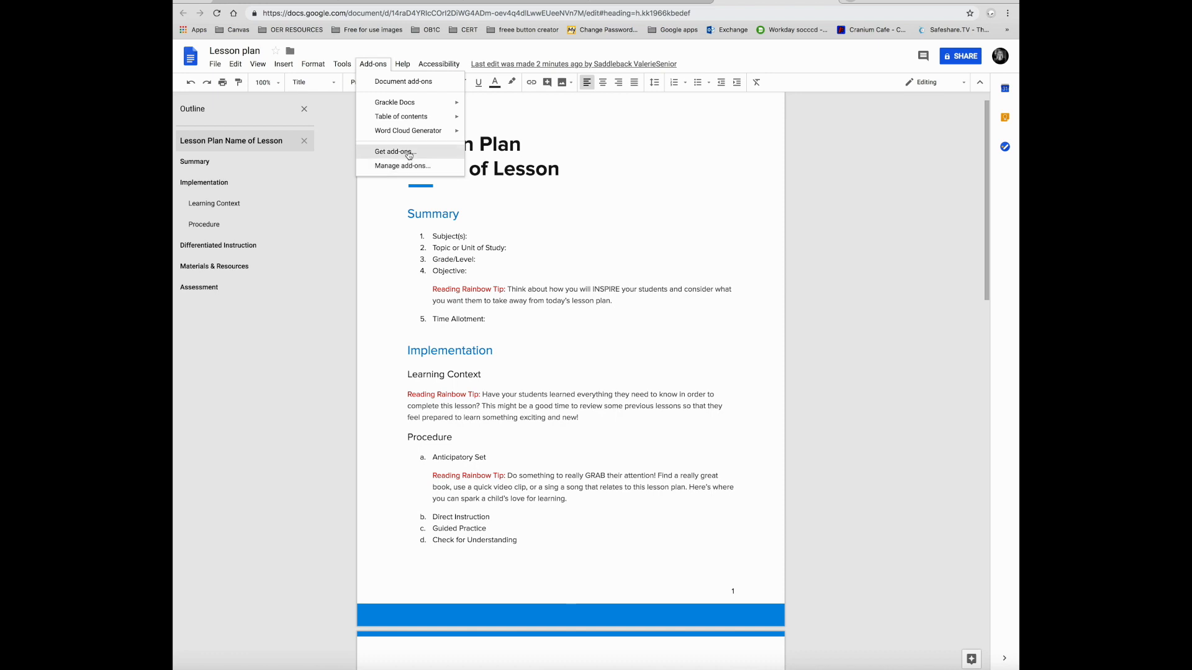
{"action": "left_click", "coordinate": [393, 151]}
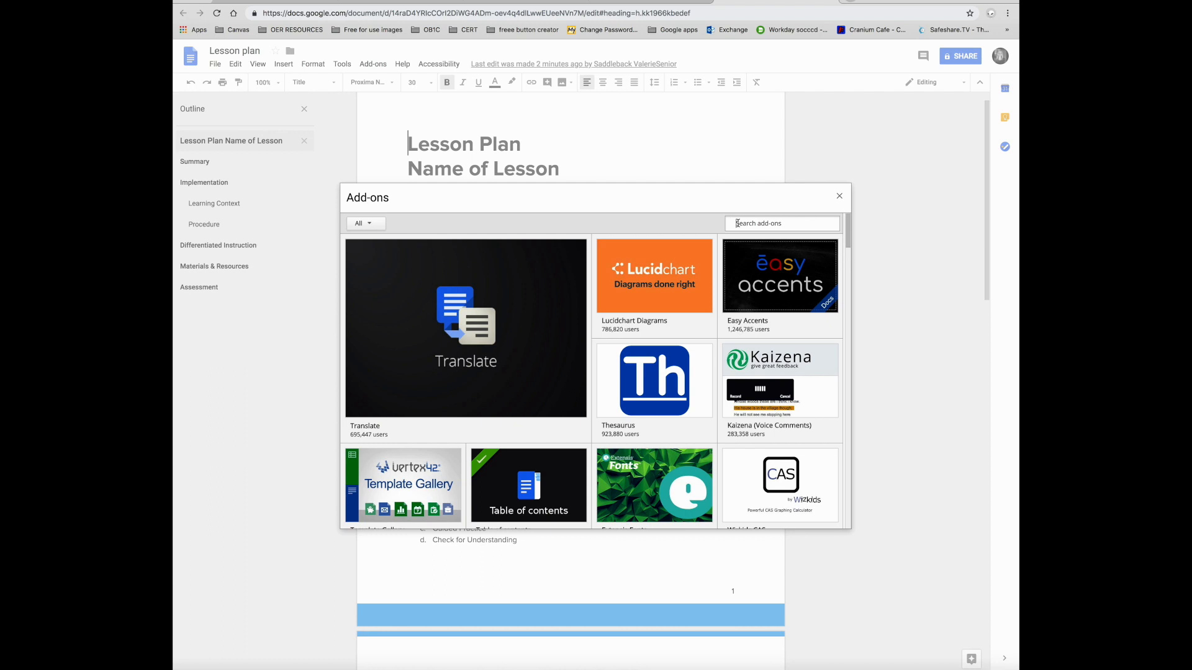
Search the add-ons store for "Grack" to find Grackle Docs, shown as already installed
{"action": "type", "text": "Grackle"}
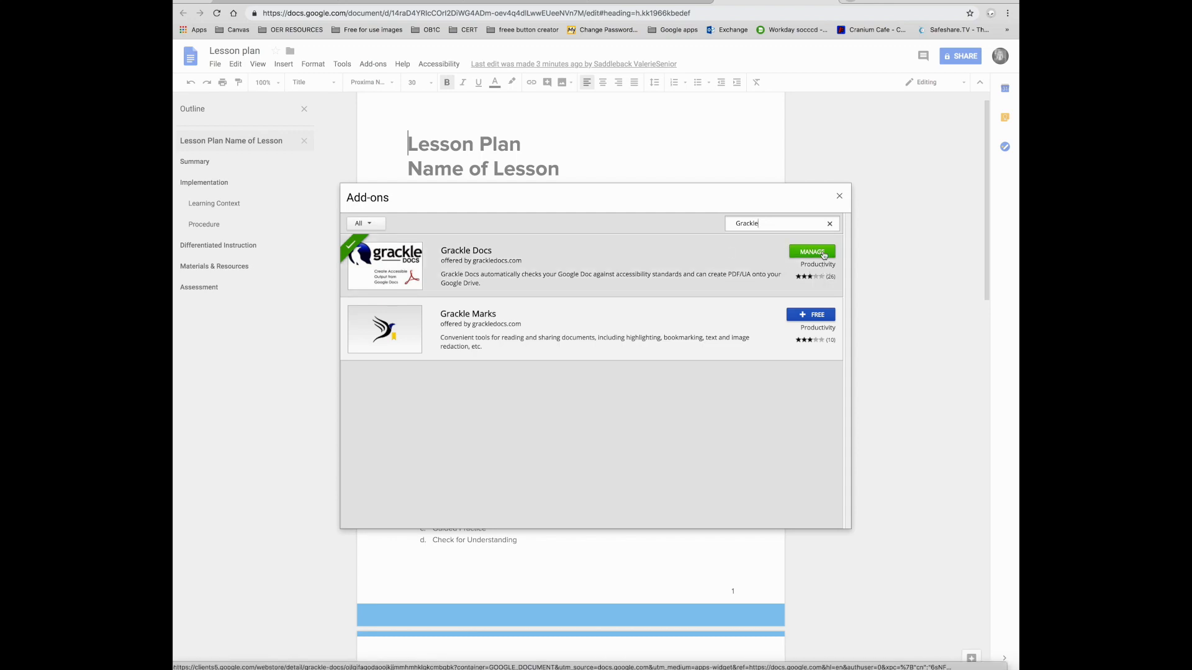
{"action": "mouse_move", "coordinate": [810, 275]}
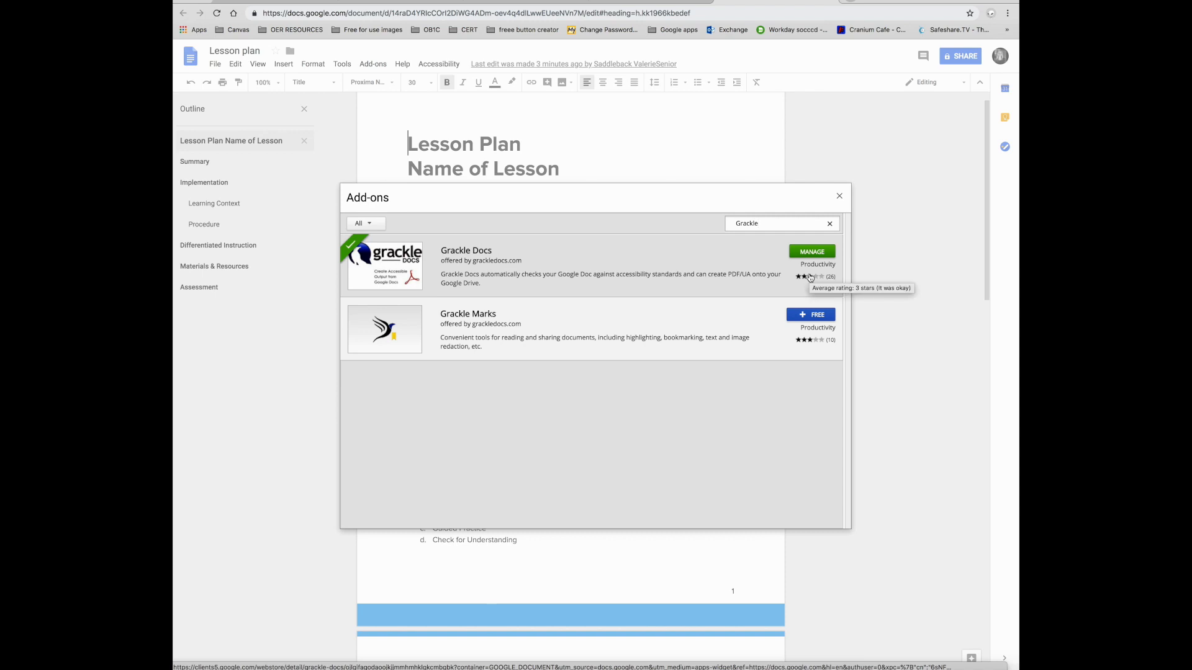
{"action": "mouse_move", "coordinate": [812, 275]}
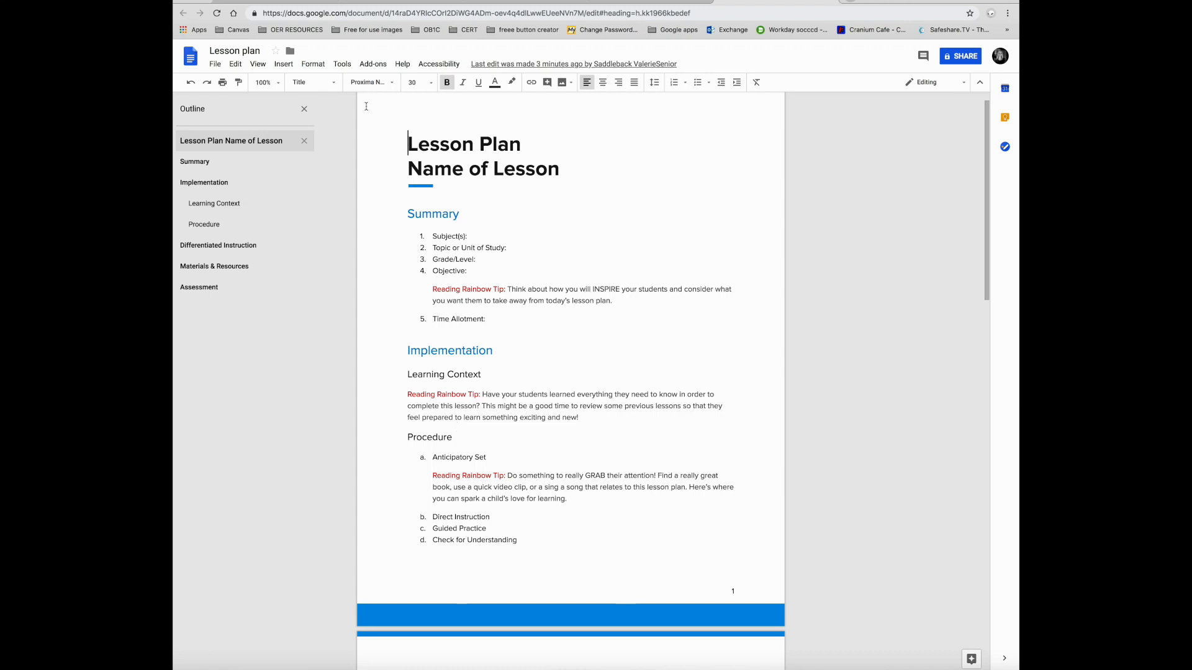
Launch Grackle Docs from the Add-ons menu so its accessibility panel appears
{"action": "left_click", "coordinate": [372, 63]}
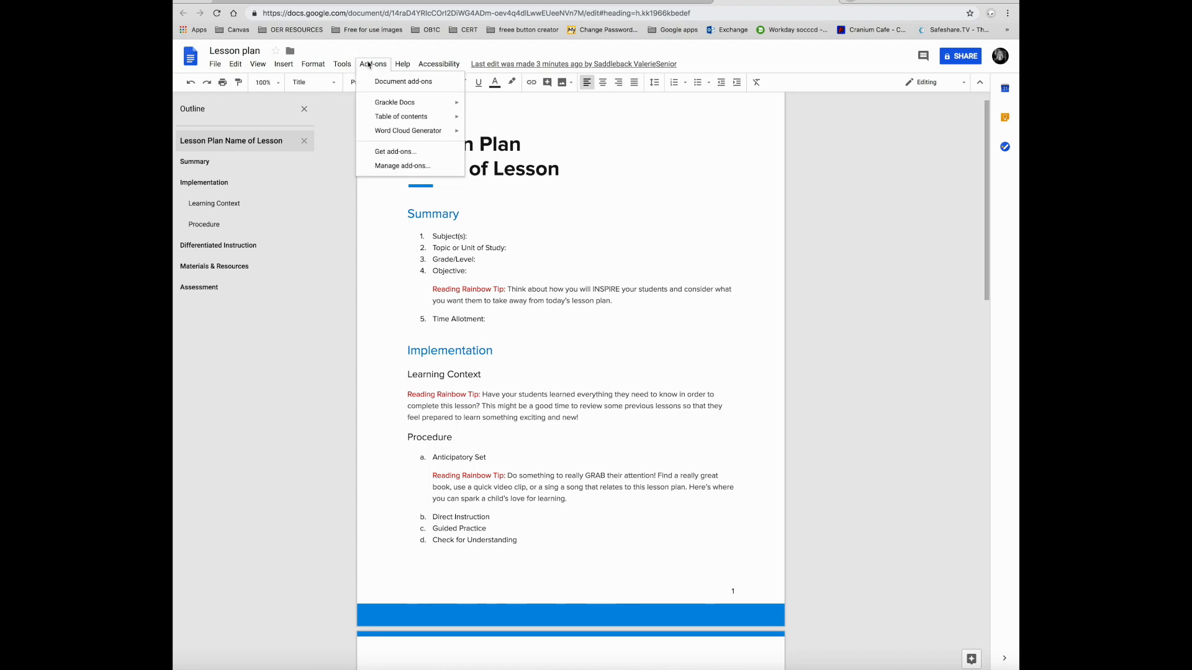
{"action": "mouse_move", "coordinate": [395, 102]}
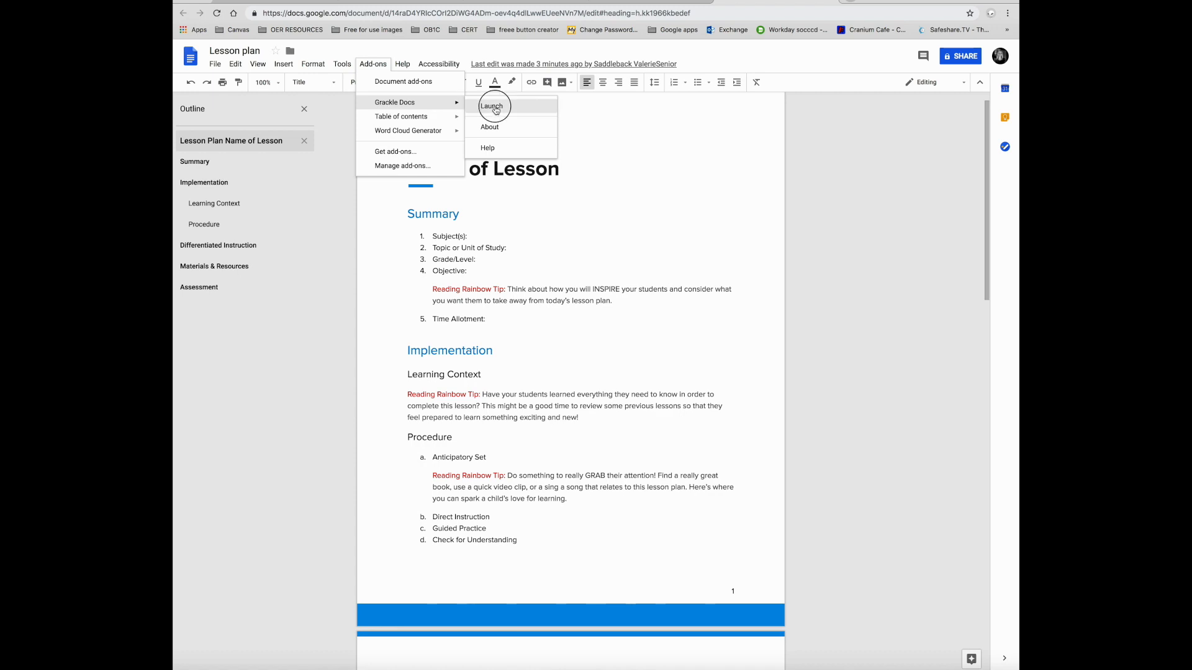
{"action": "left_click", "coordinate": [491, 105]}
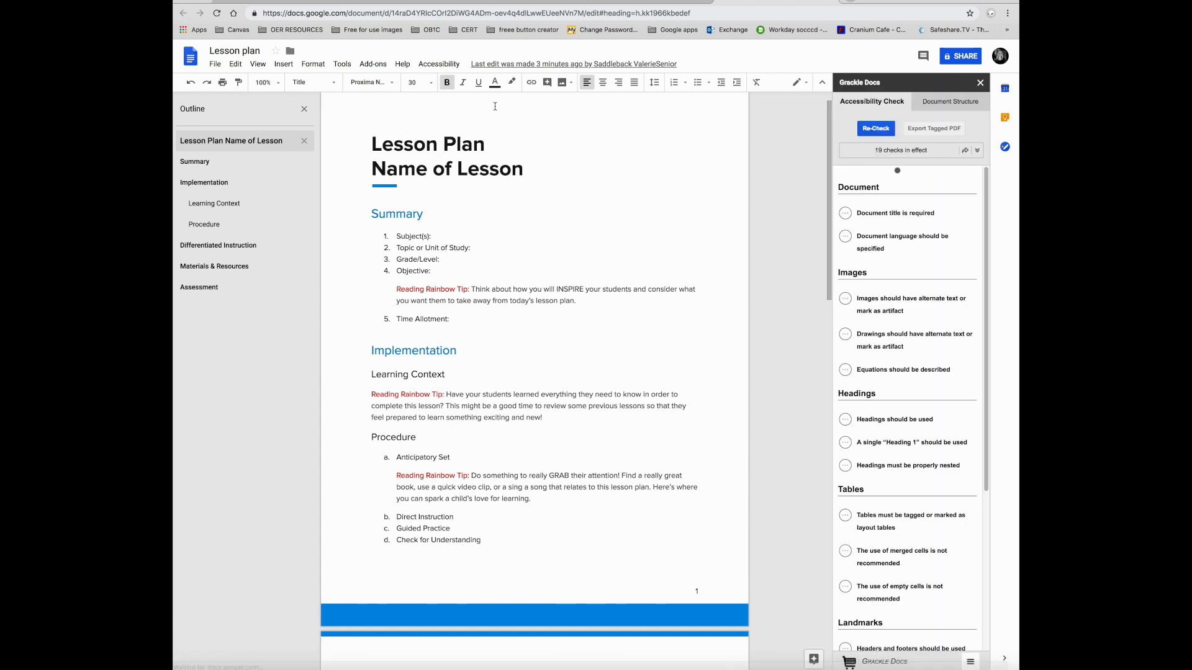
Re-check the lesson plan with Grackle Docs, reporting 17 of 19 checks passed
{"action": "left_click", "coordinate": [875, 128]}
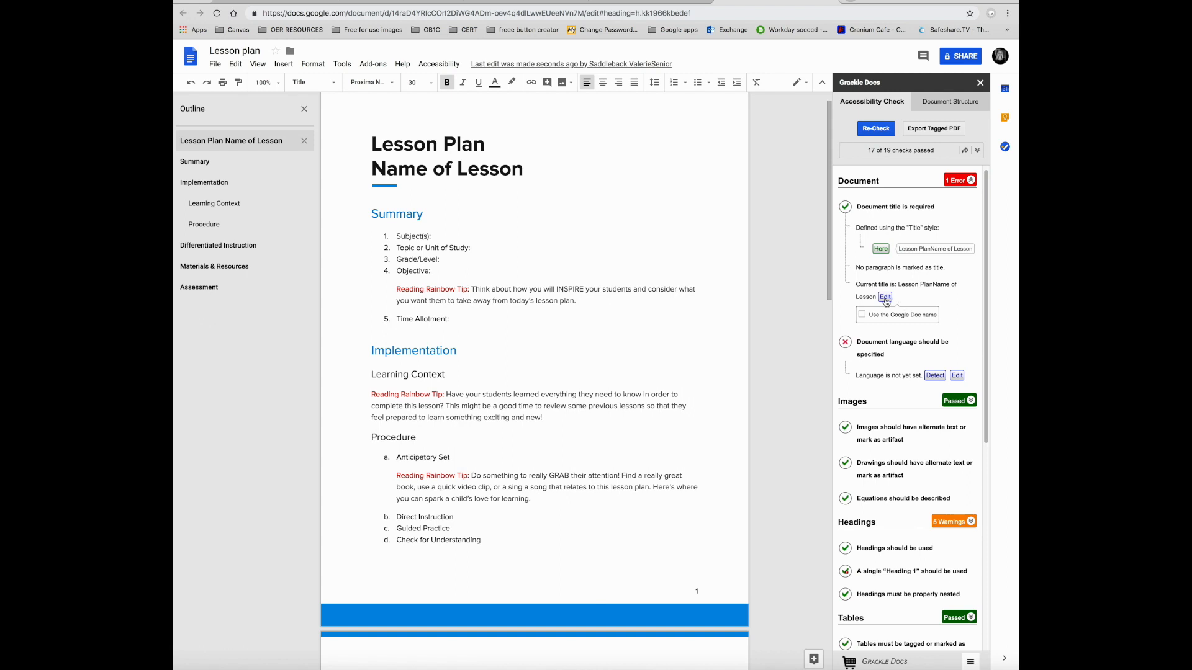
{"action": "mouse_move", "coordinate": [884, 297]}
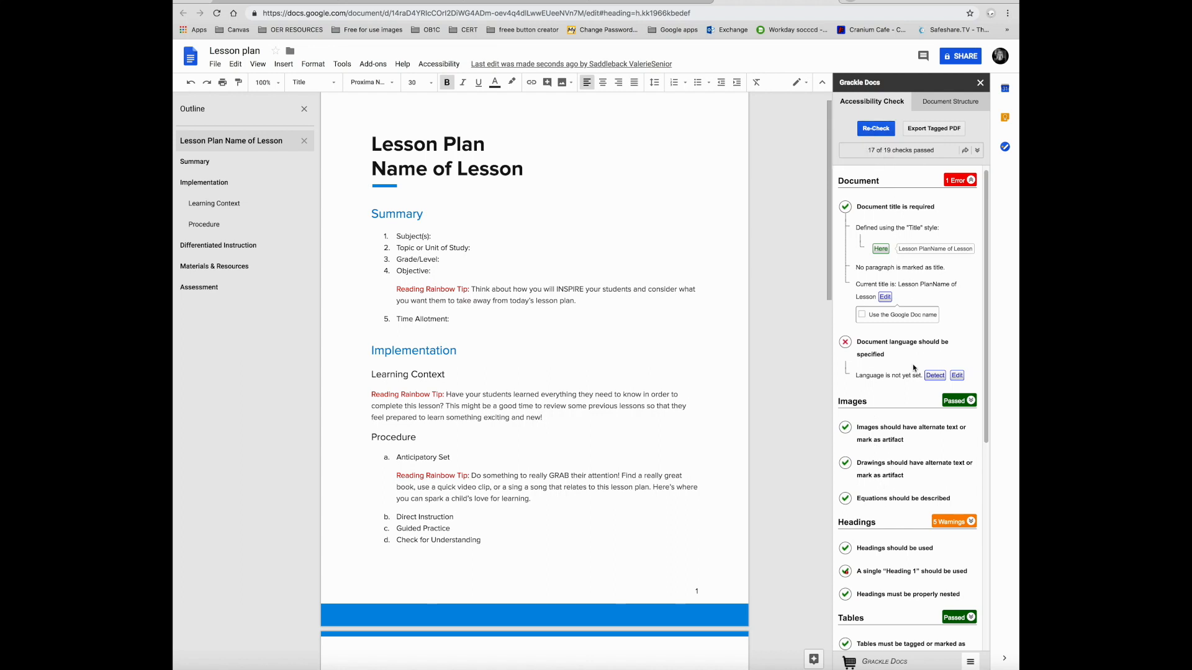
Review the remaining results including the color contrast error, then close the Grackle panel
{"action": "scroll", "scroll_direction": "down", "scroll_amount": 3}
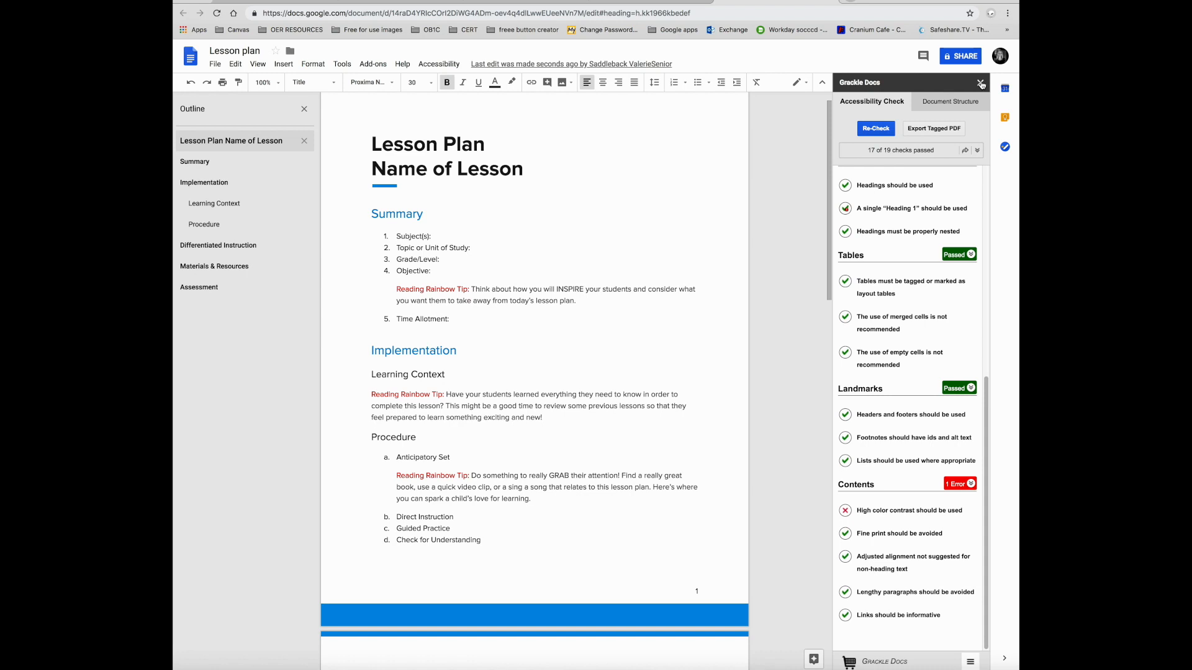
{"action": "mouse_move", "coordinate": [980, 83]}
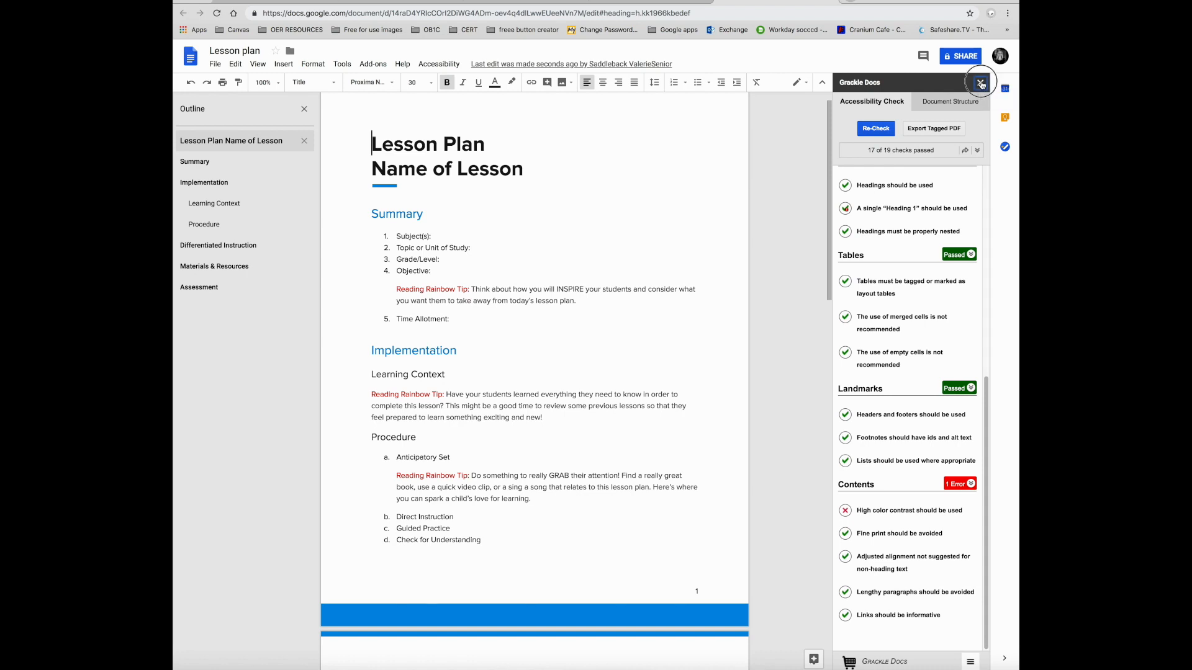
{"action": "left_click", "coordinate": [981, 82]}
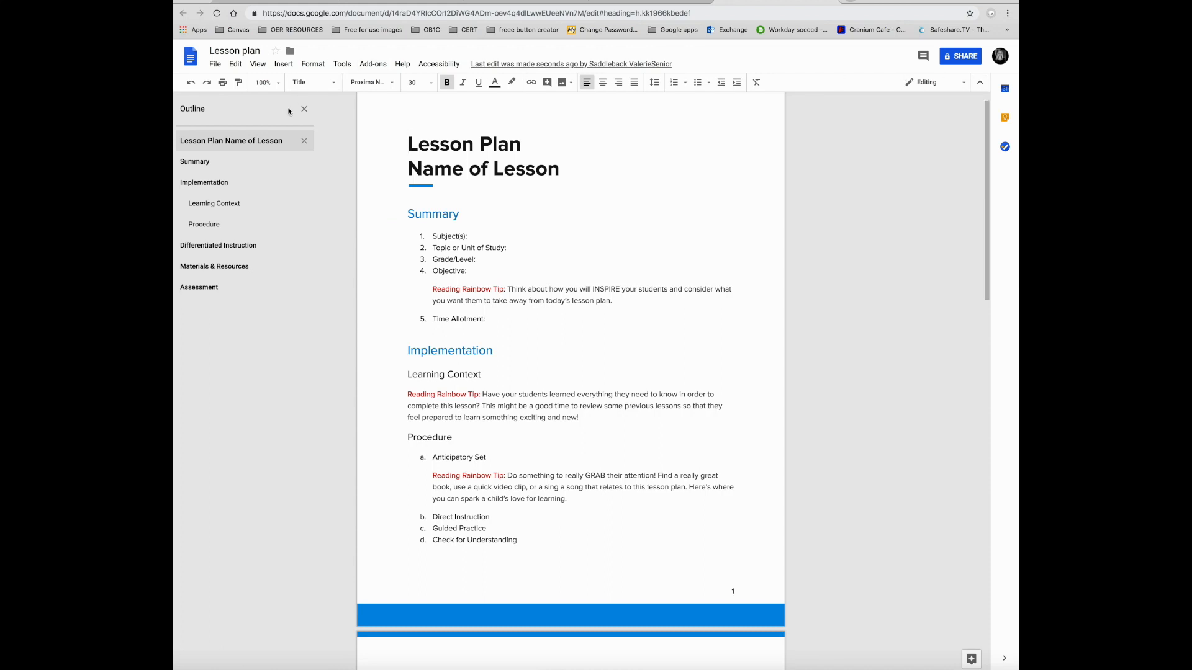